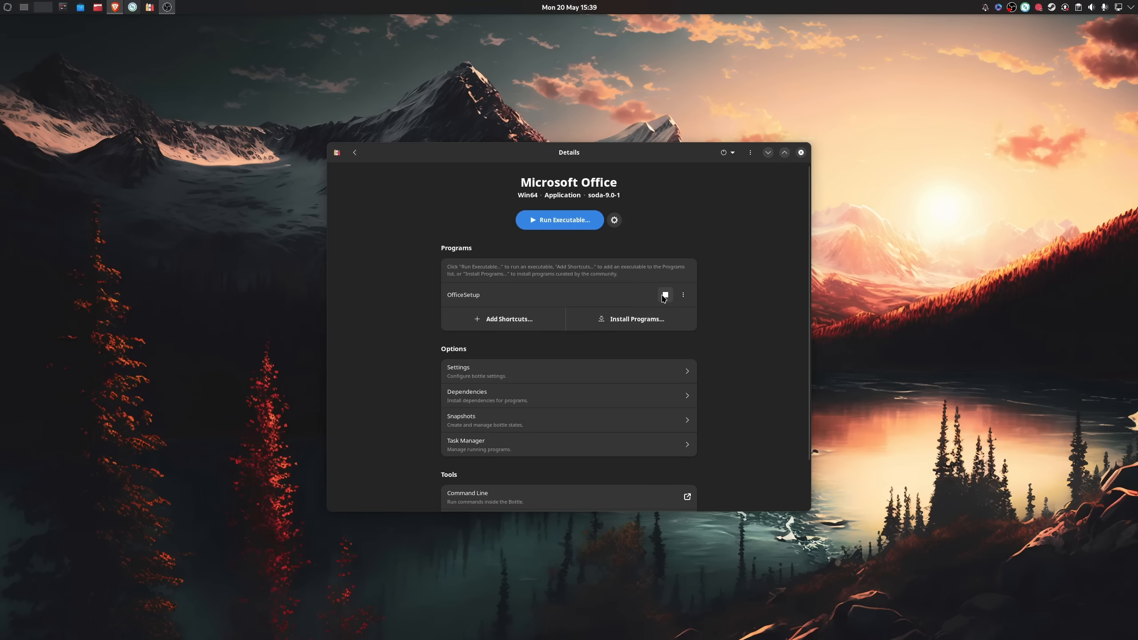
Step: Run OfficeSetup from the Microsoft Office bottle's Programs list to open the Office installer
left_click(664, 295)
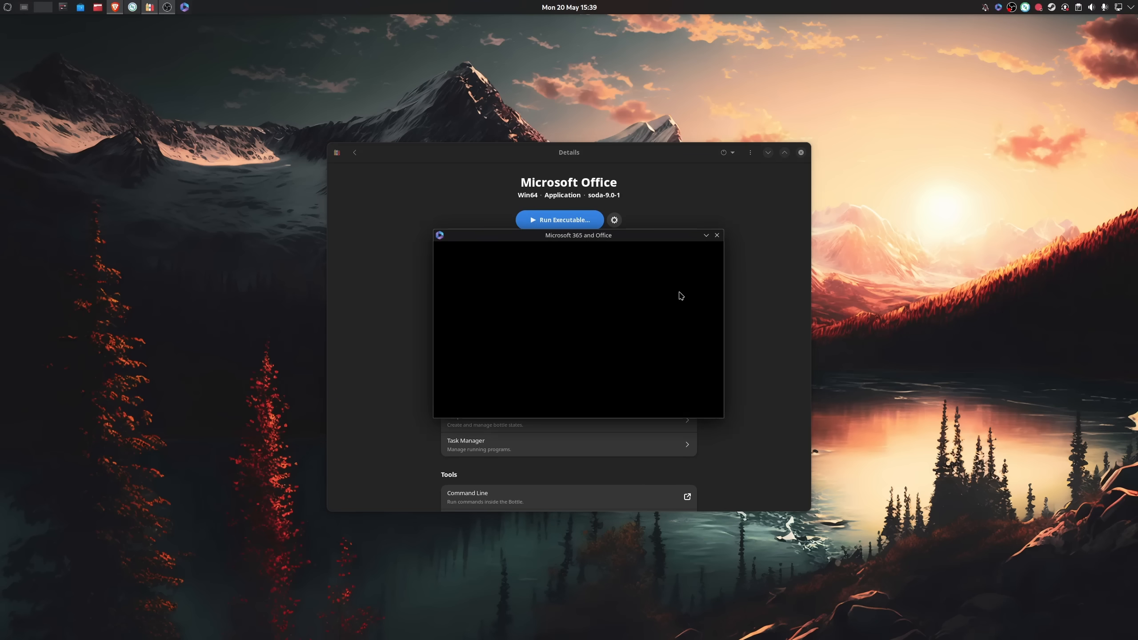